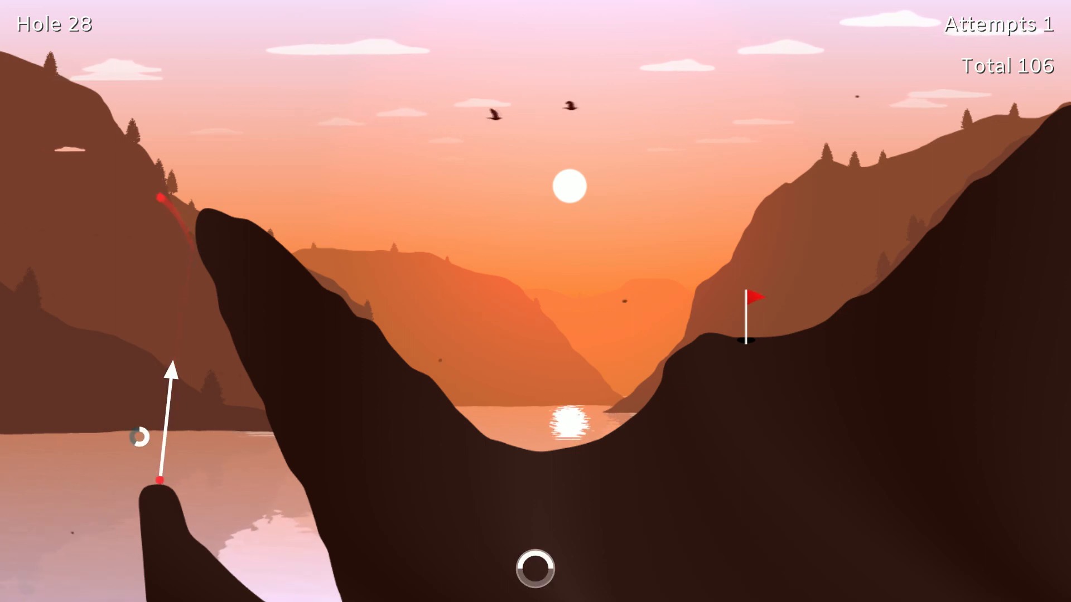
Launch the ball over the ridge toward the flag, playing on toward Hole 32
click(158, 480)
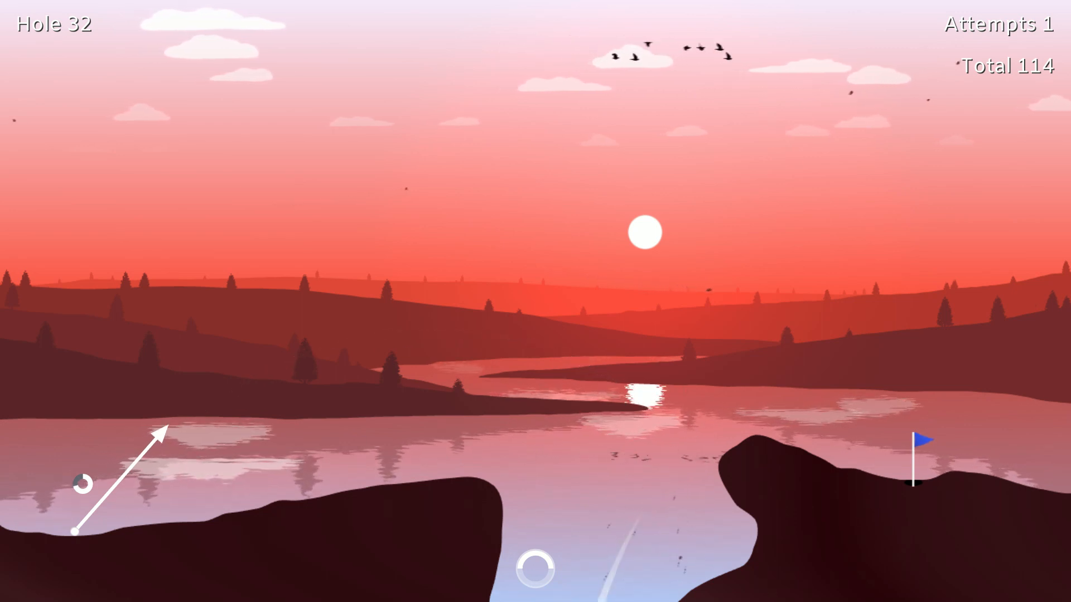
click(75, 533)
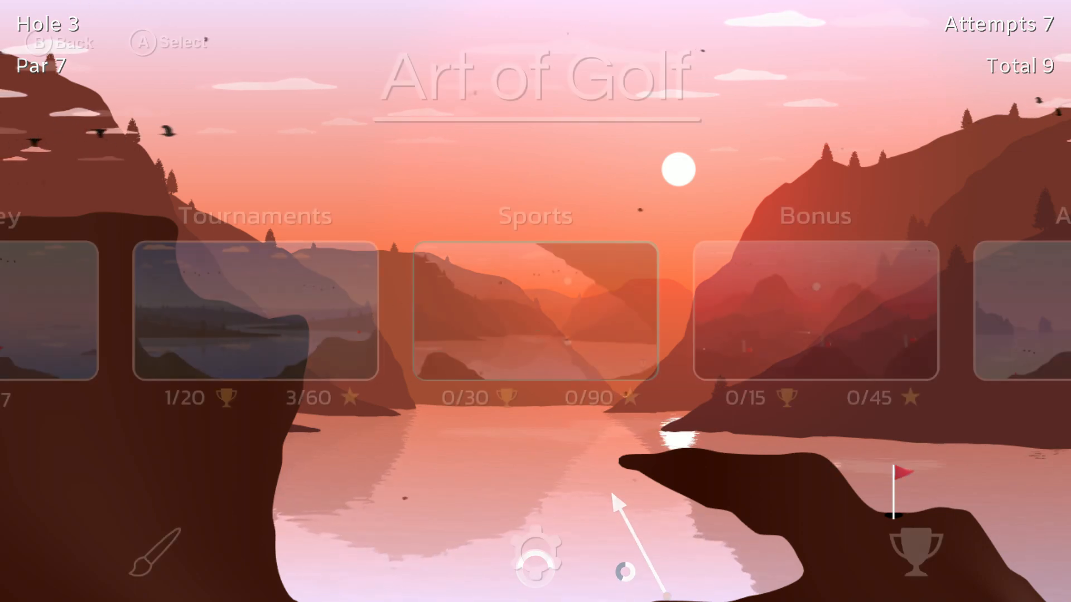
Scroll the category carousel past Arcade, return to Sports and select it
scroll(right, 3)
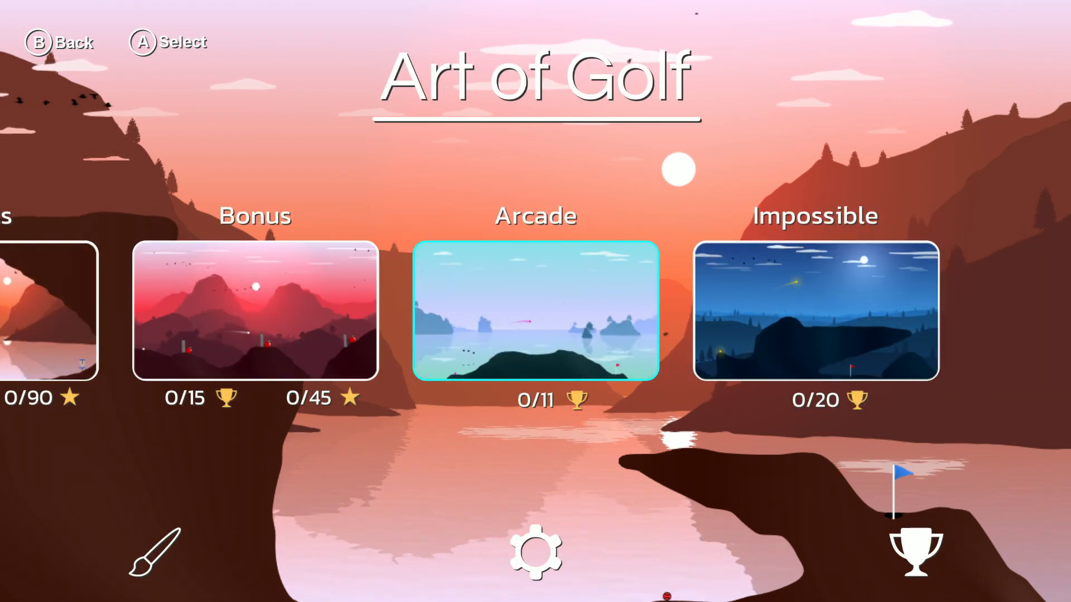
click(535, 309)
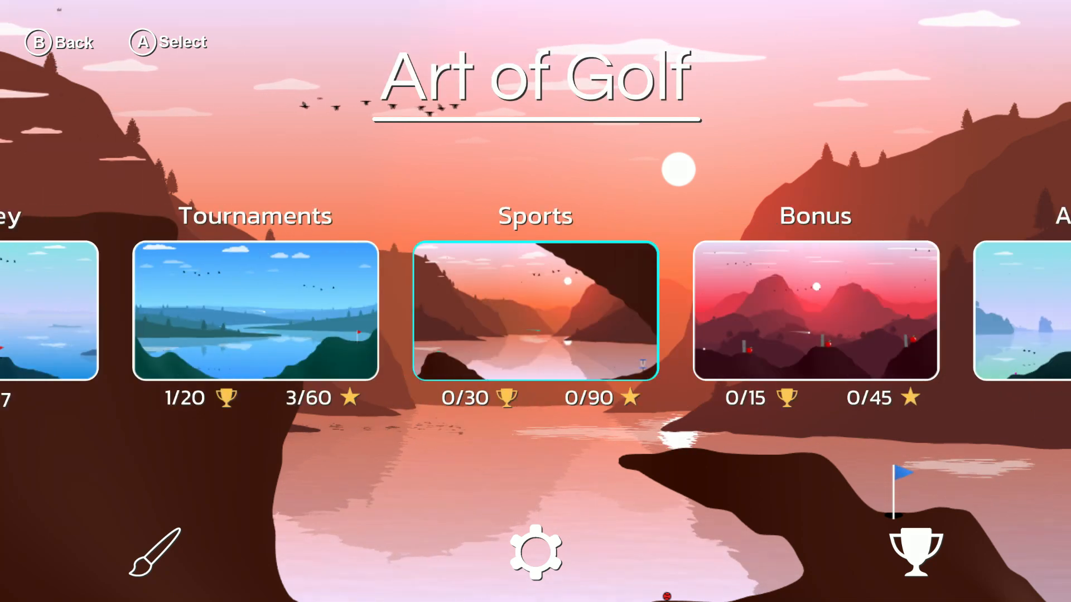
click(534, 312)
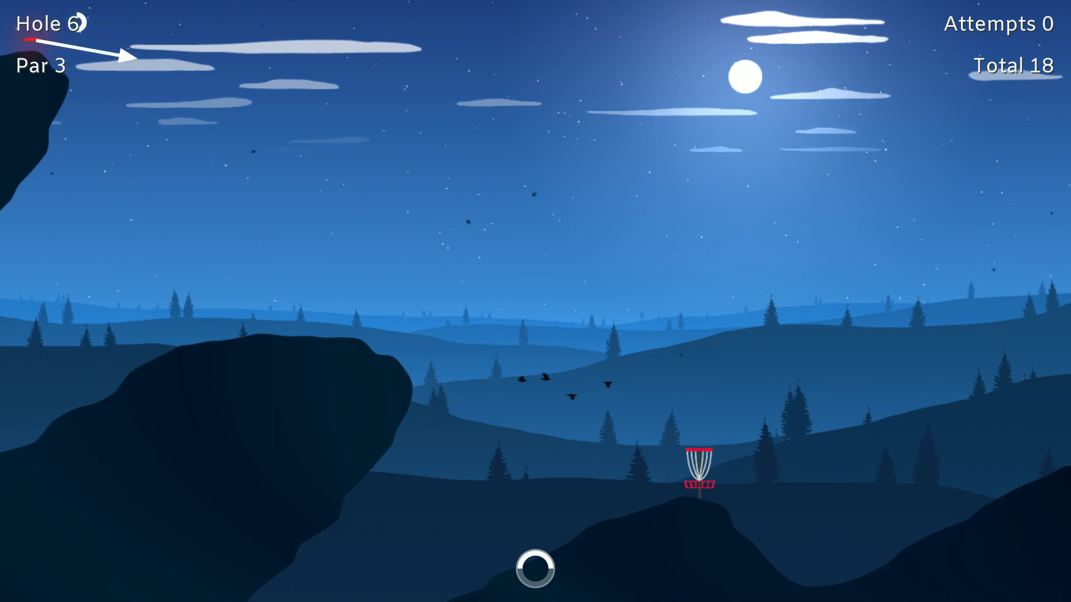
Throw the disc toward the red basket on the night-time disc golf Hole 6
click(535, 567)
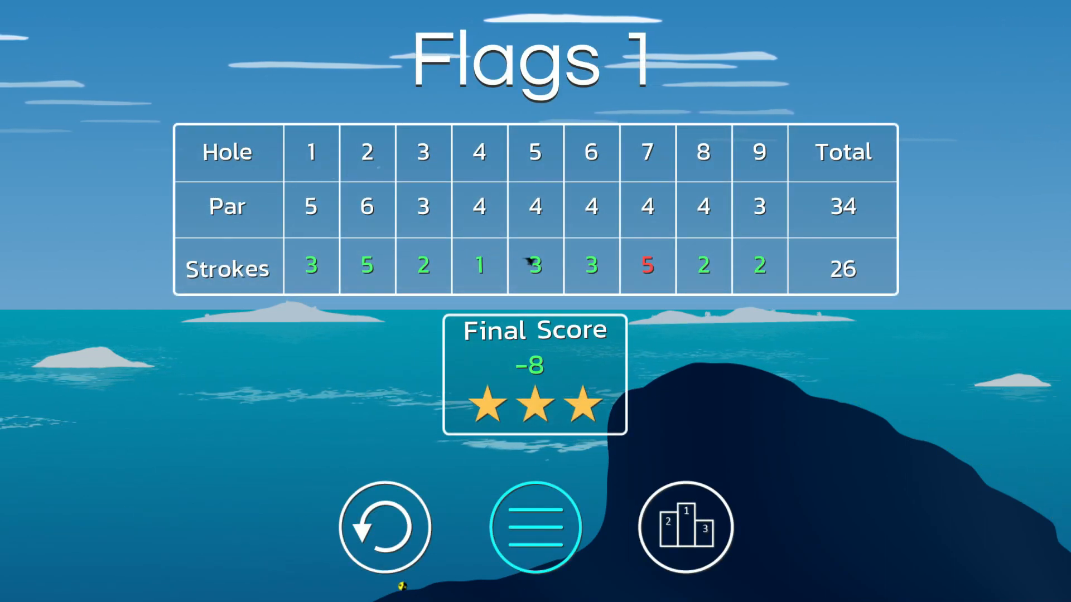
Continue from the Flags 1 results screen to the next course
click(385, 528)
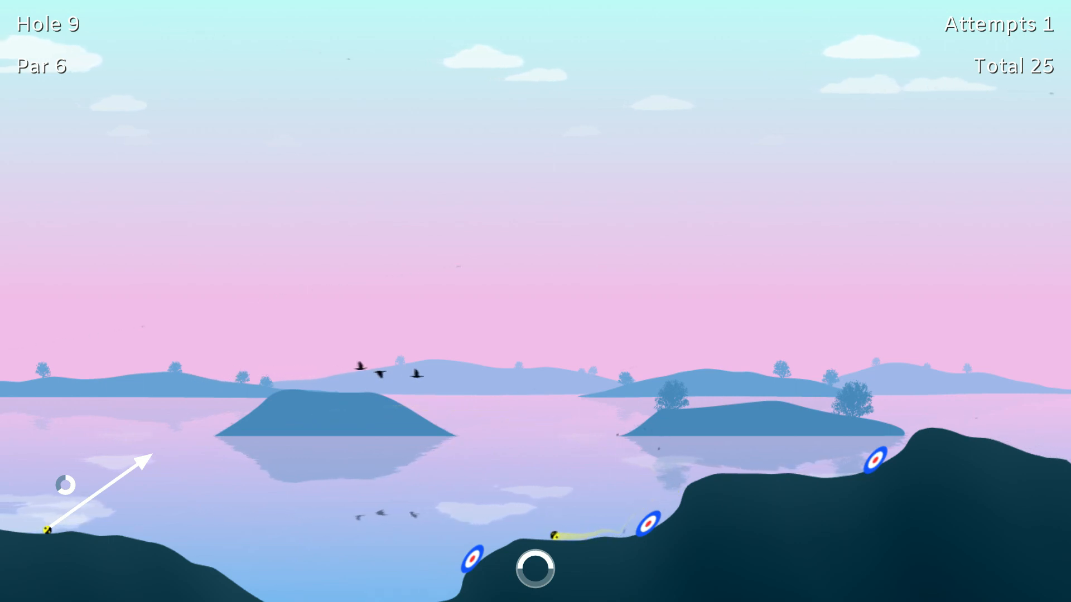
Shoot toward the bullseye targets on Hole 9, bringing the total to 26
click(48, 531)
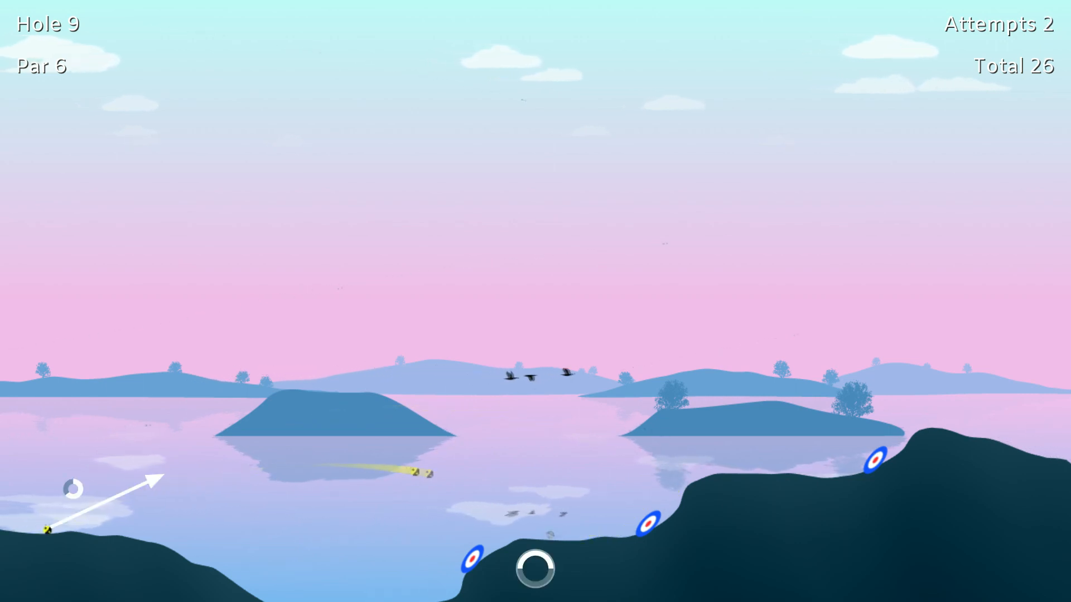